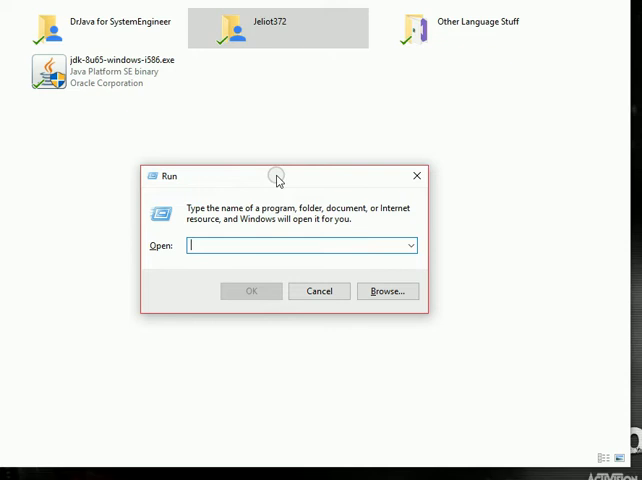
Step: Enter 'TSR' in the Run box's Open field, then cancel the Run dialog without launching anything
type("//")
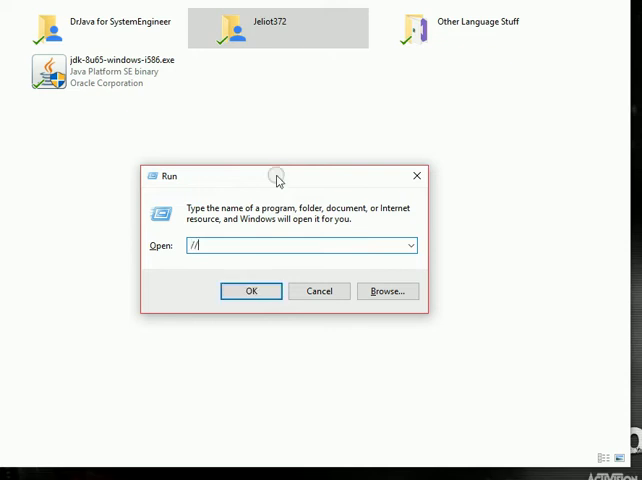
type("tsr")
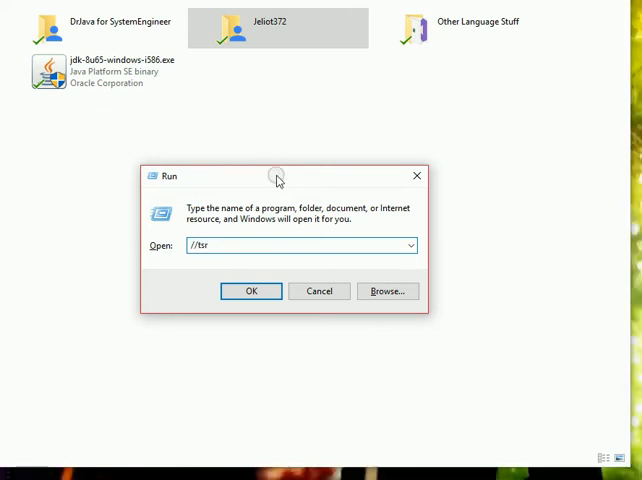
key("BackSpace")
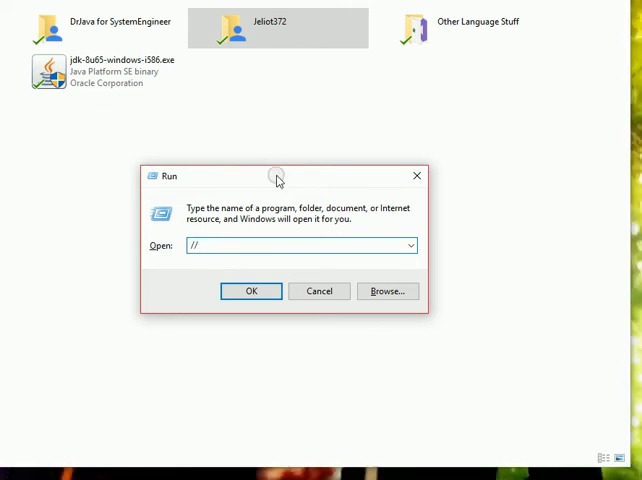
type("TSR")
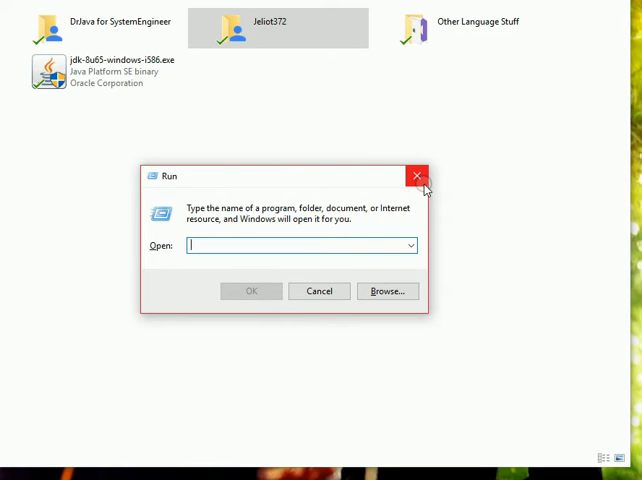
mouse_move(340, 120)
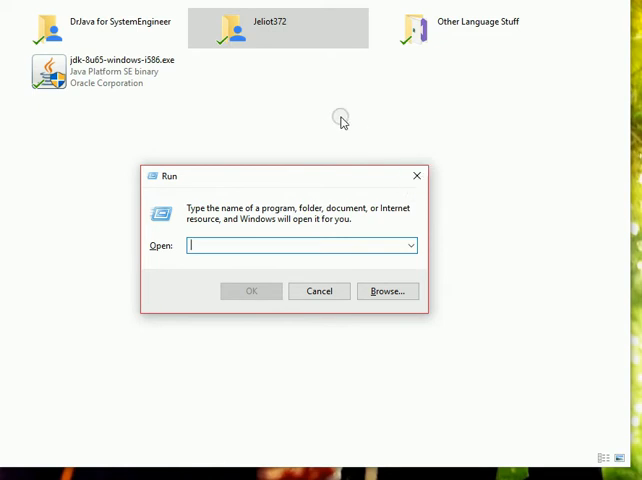
mouse_move(326, 297)
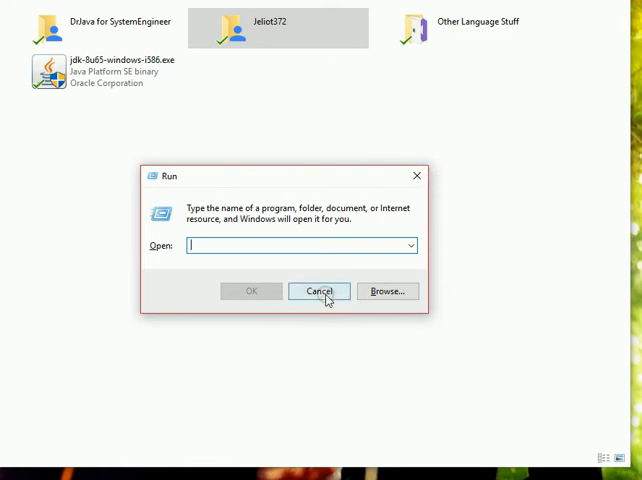
left_click(319, 291)
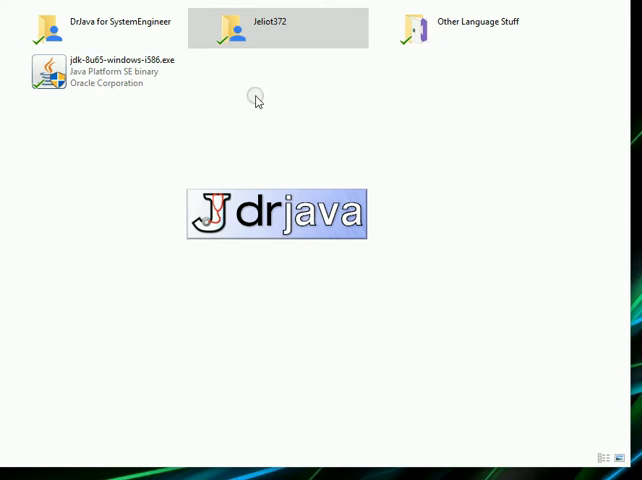
mouse_move(246, 155)
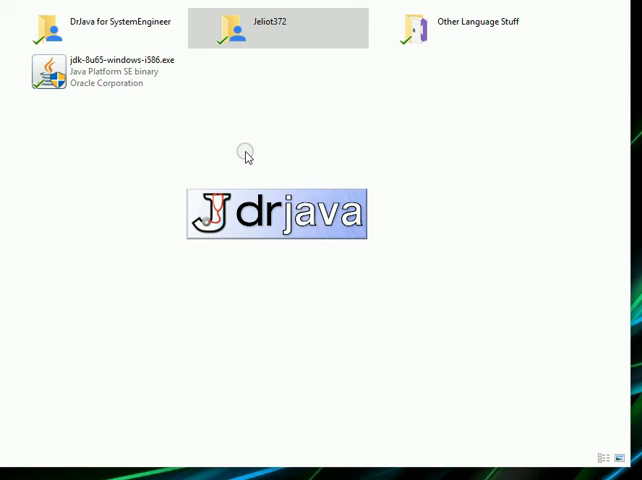
mouse_move(303, 99)
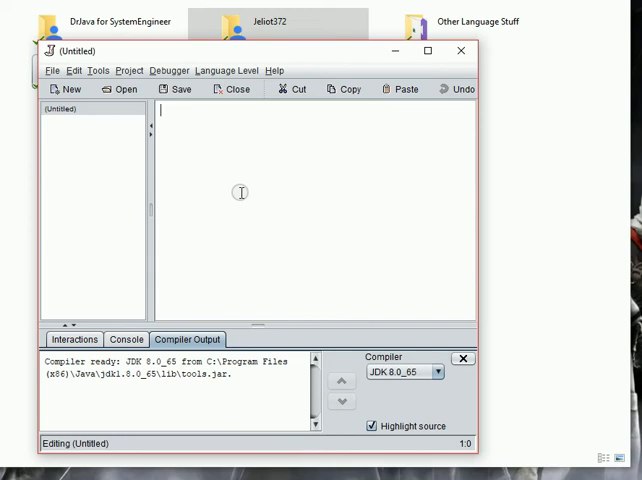
Step: Type 'IMPORT' into the untitled DrJava file, then close DrJava choosing No to saving
type("IMPO")
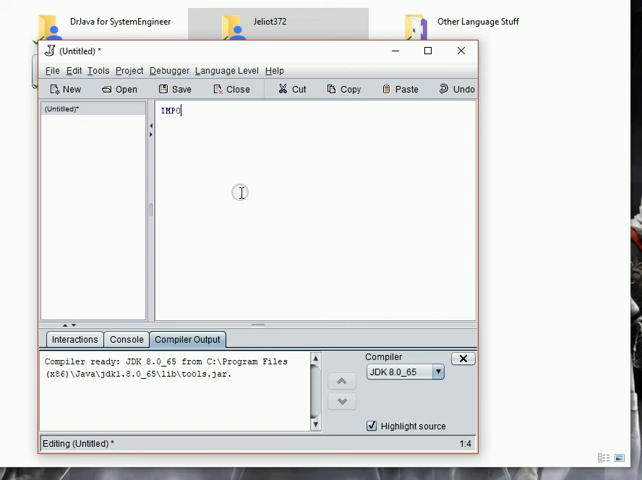
type("RT")
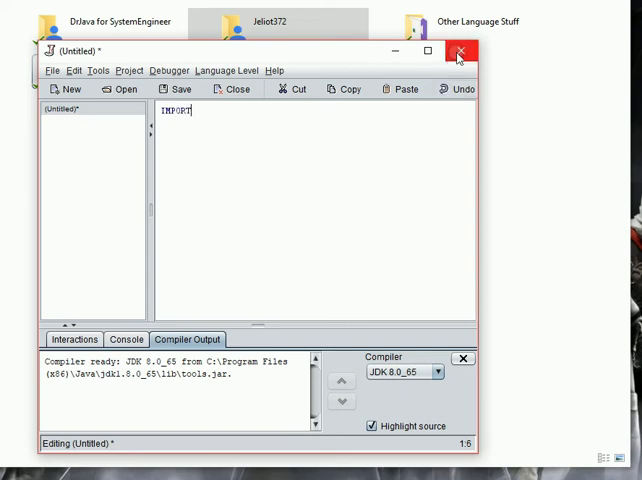
left_click(441, 370)
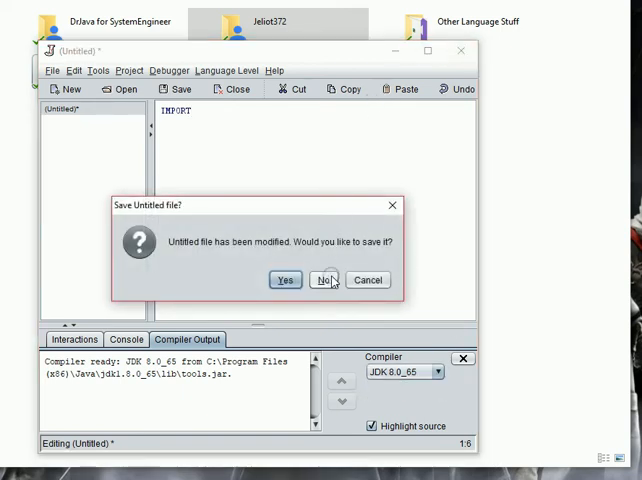
left_click(320, 279)
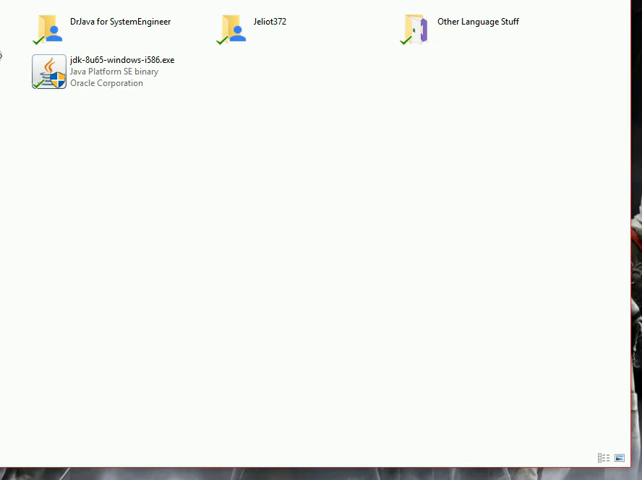
left_click(90, 75)
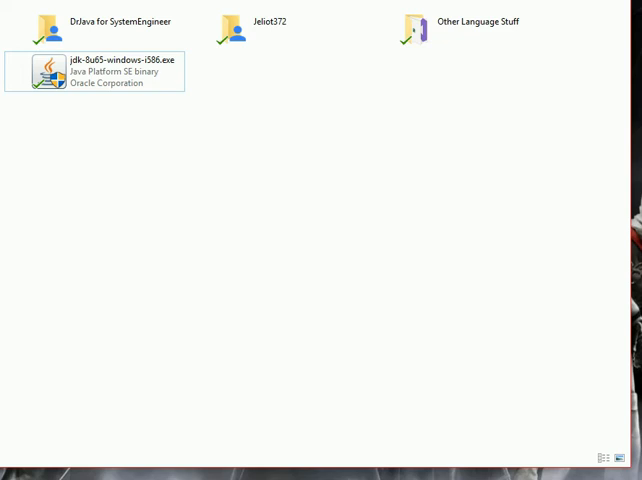
left_click(120, 22)
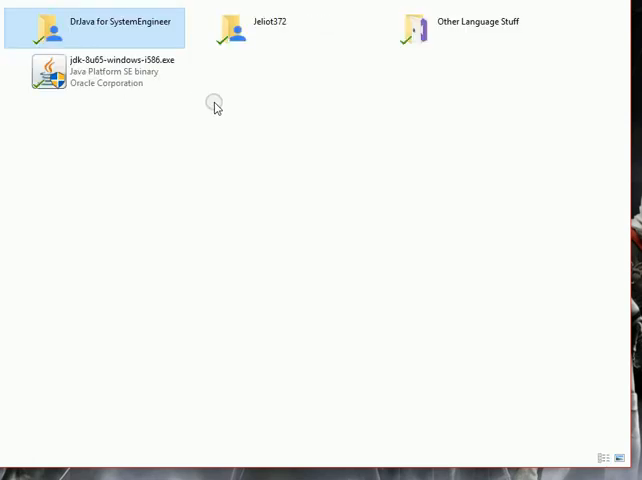
mouse_move(311, 118)
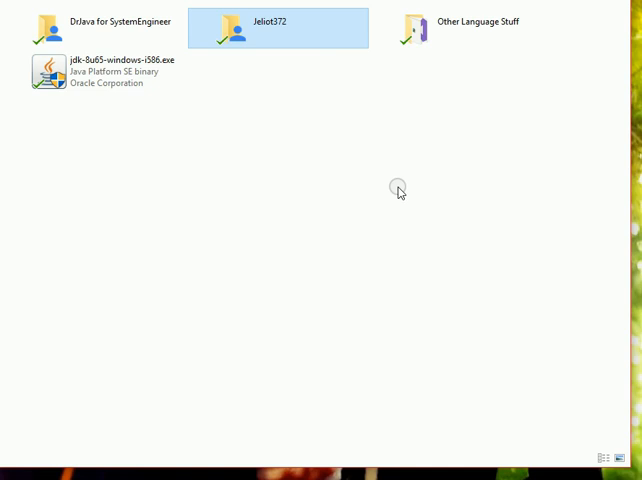
mouse_move(398, 153)
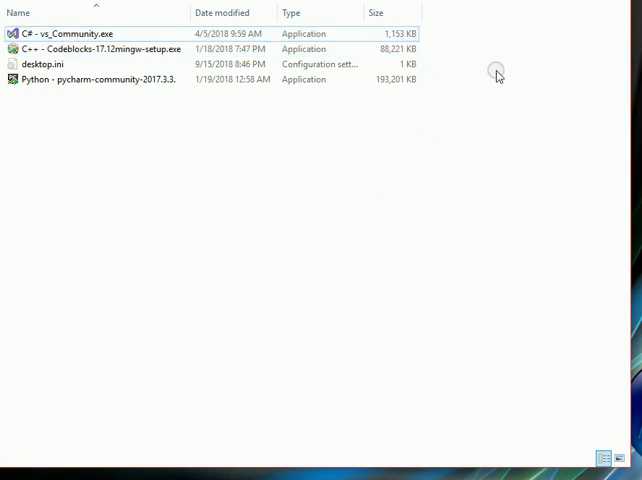
mouse_move(508, 57)
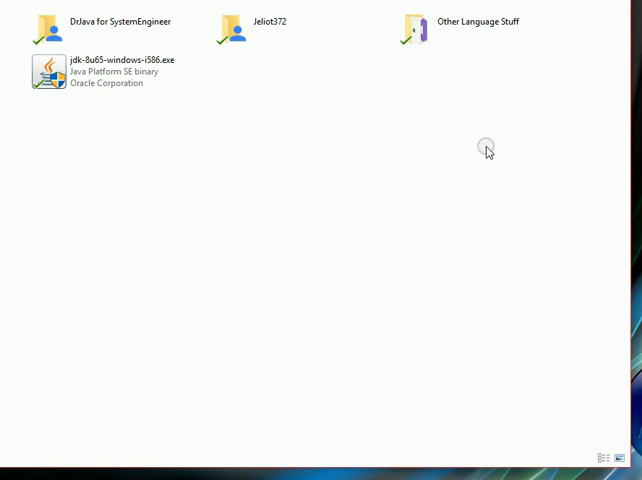
mouse_move(270, 181)
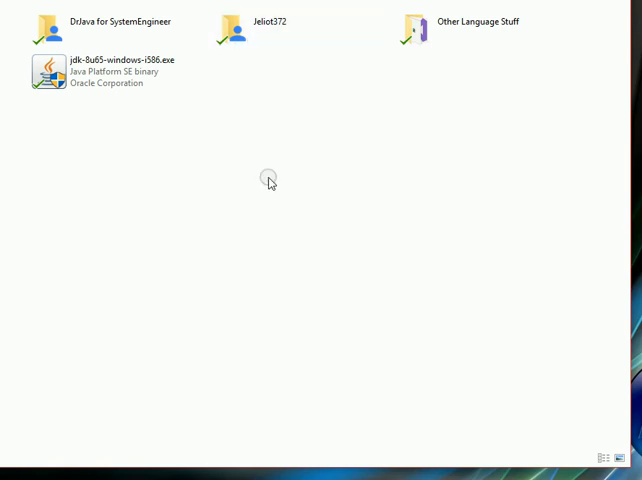
mouse_move(227, 162)
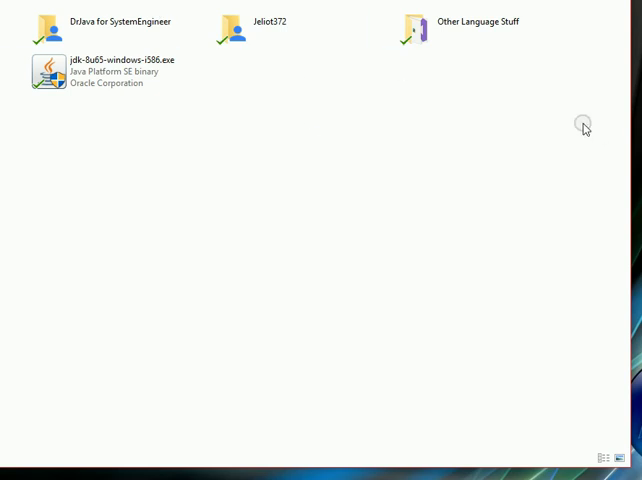
mouse_move(576, 125)
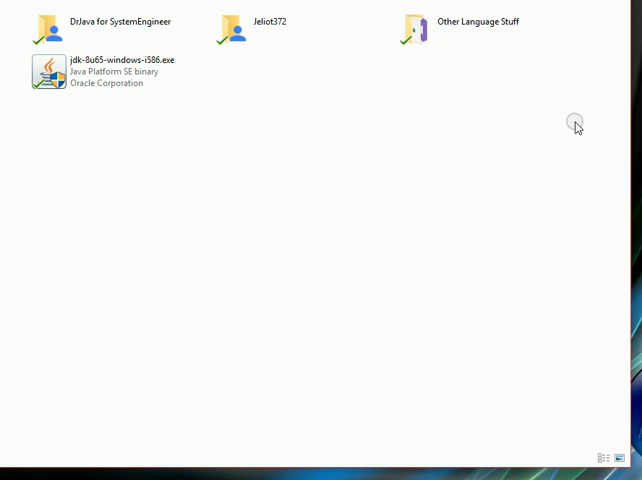
mouse_move(534, 64)
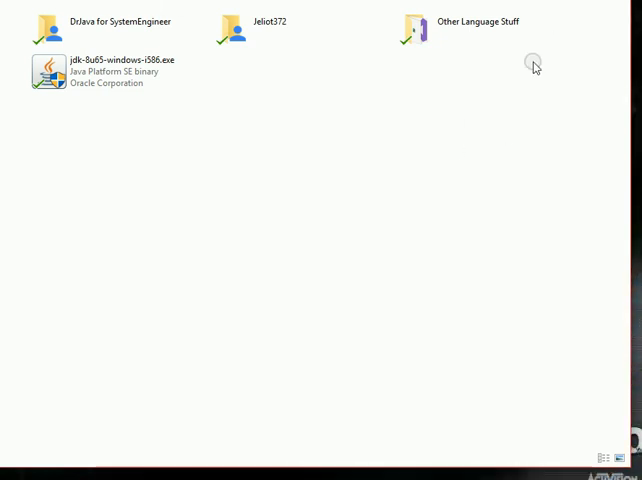
mouse_move(632, 57)
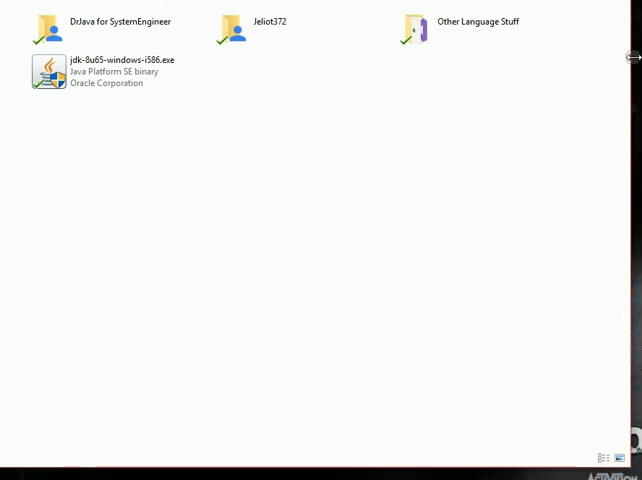